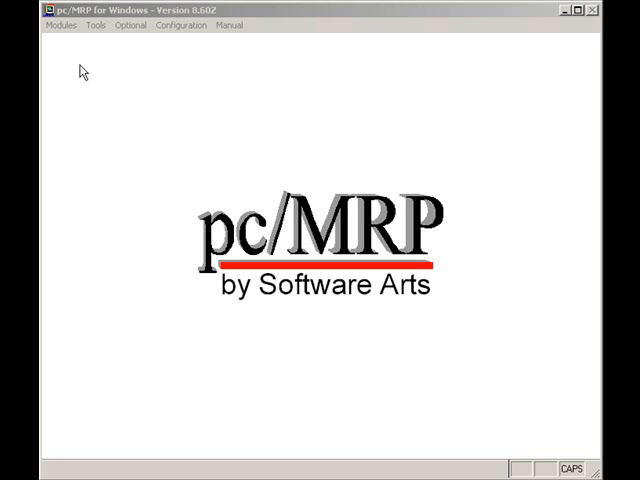
- Browse the Modules menu to reach the bill-of-materials commands
click(60, 24)
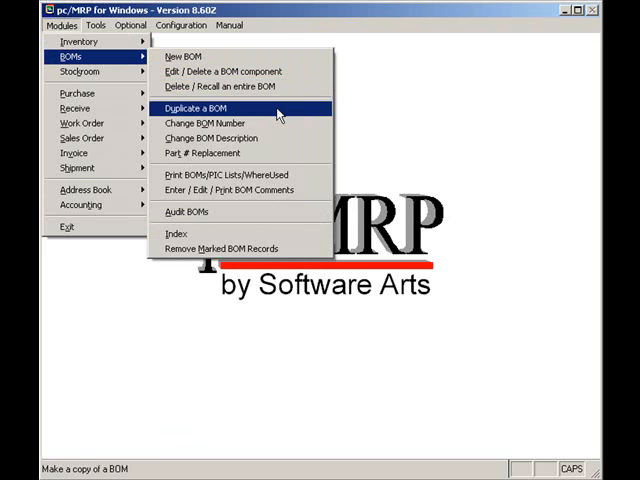
mouse_move(204, 122)
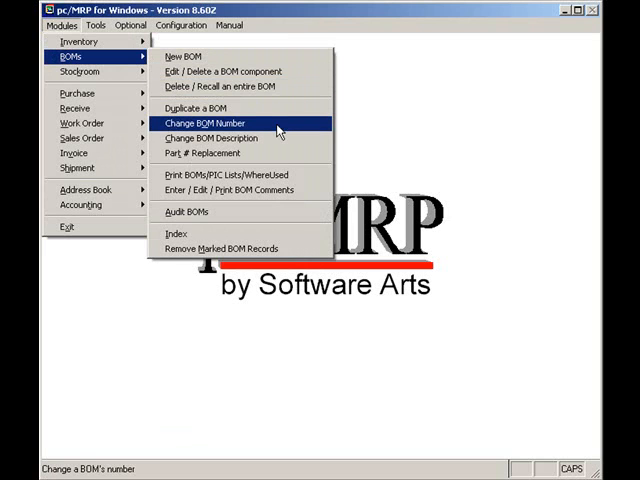
mouse_move(204, 152)
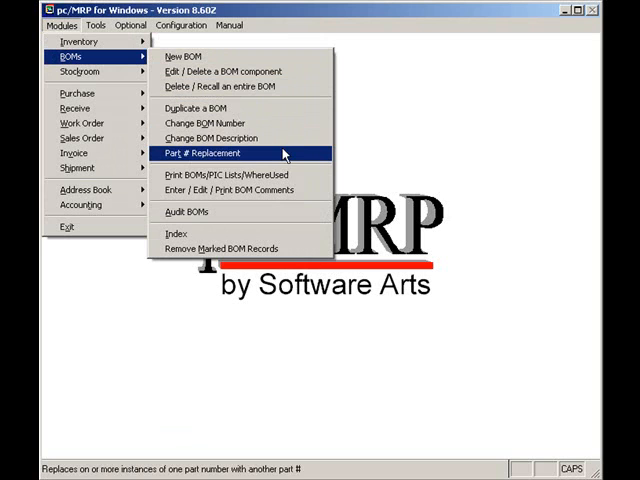
mouse_move(230, 176)
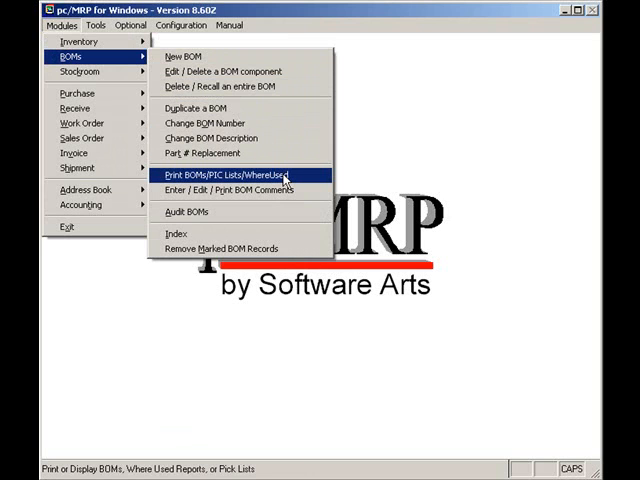
mouse_move(234, 190)
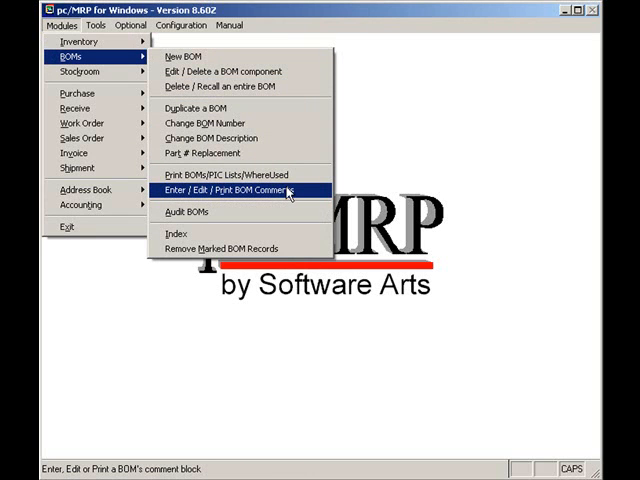
mouse_move(188, 212)
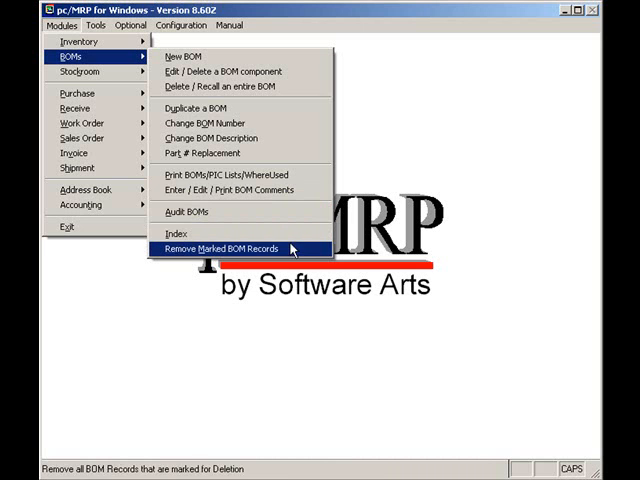
mouse_move(220, 72)
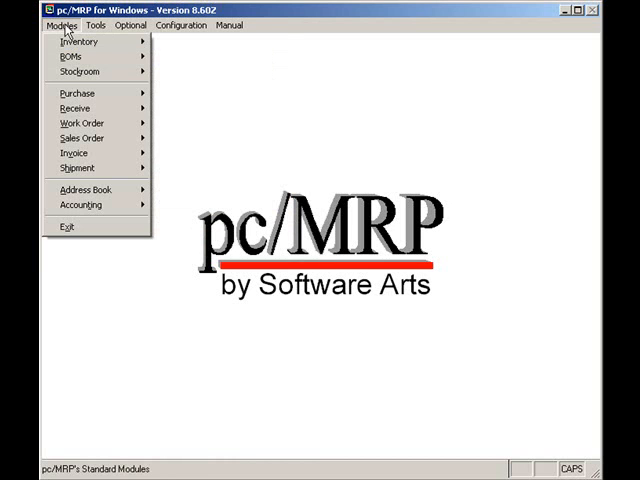
- Start Edit/Delete a BOM component and search the BOM list for 'D'
click(68, 56)
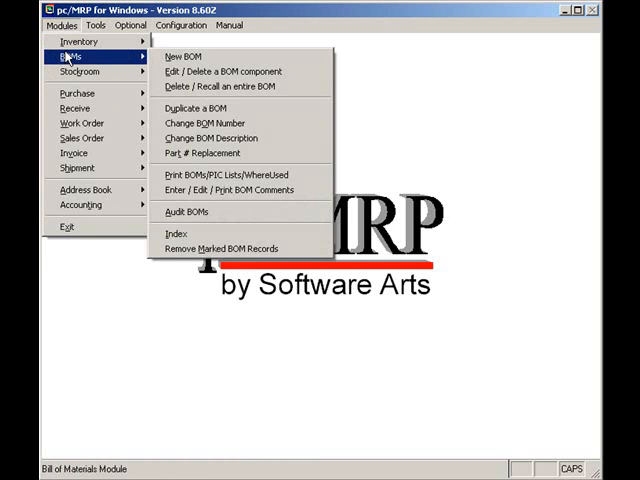
mouse_move(222, 72)
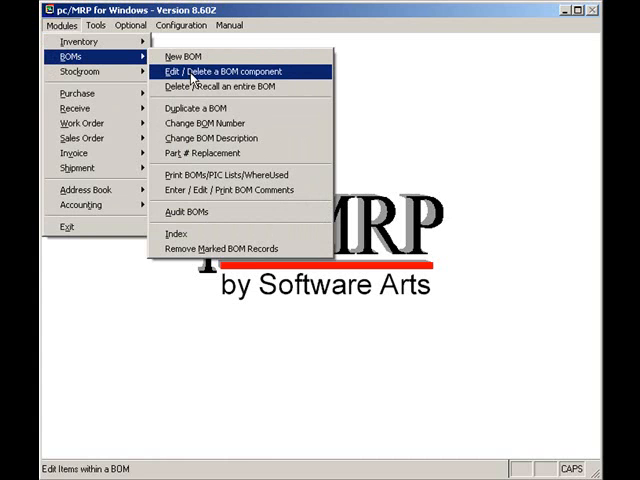
mouse_move(212, 78)
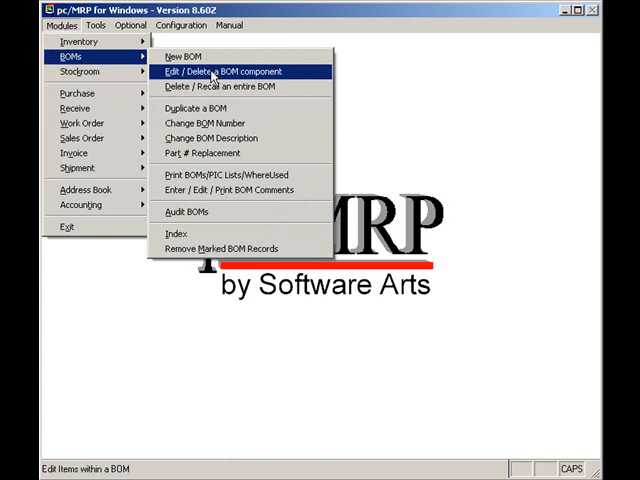
click(216, 72)
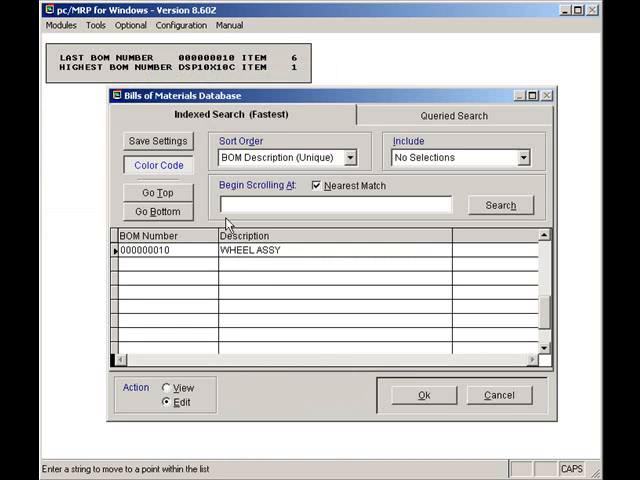
click(230, 204)
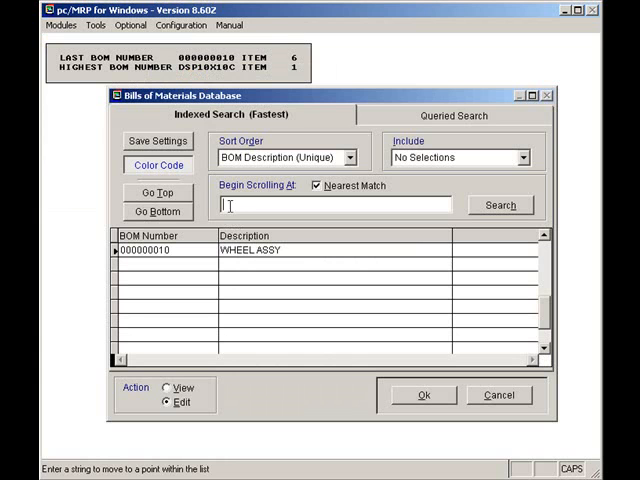
text(D)
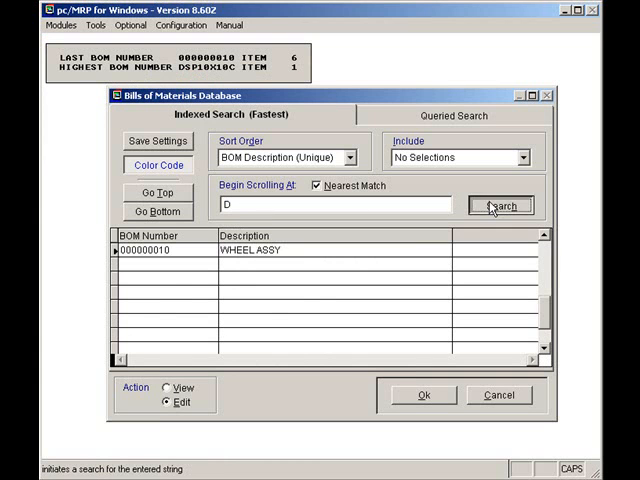
click(500, 204)
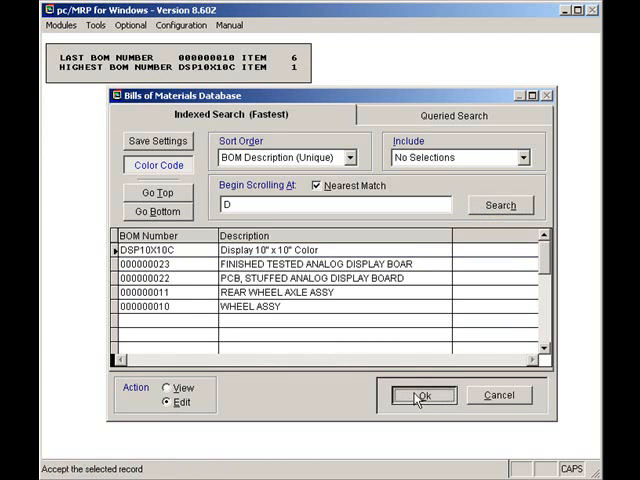
- Open DSP10X10C's stuffed analog display board subassembly and select the RES 200 OHMS line
click(420, 396)
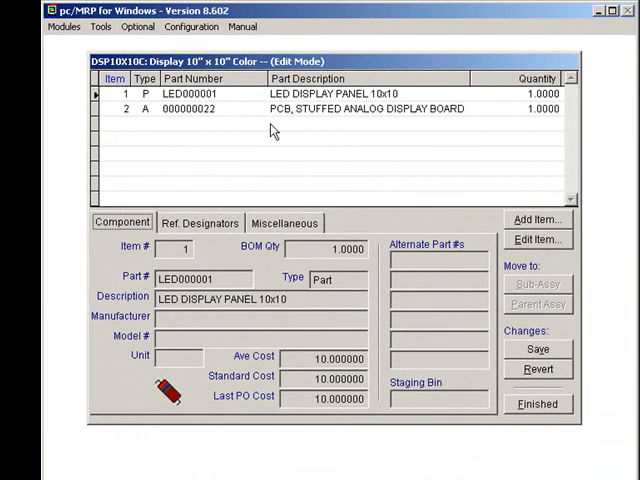
mouse_move(358, 128)
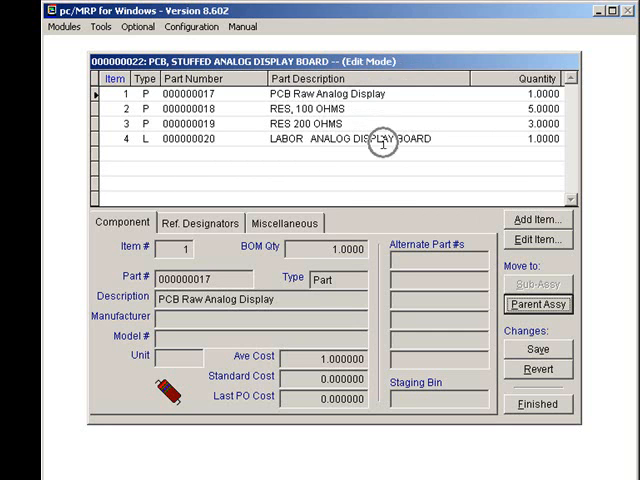
click(340, 122)
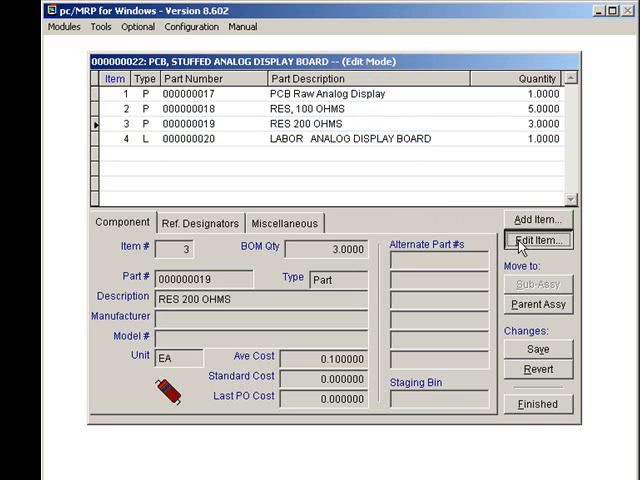
- Set RES 200 OHMS to quantity 4 with designators R1, R5–R7 and save the entry
click(538, 240)
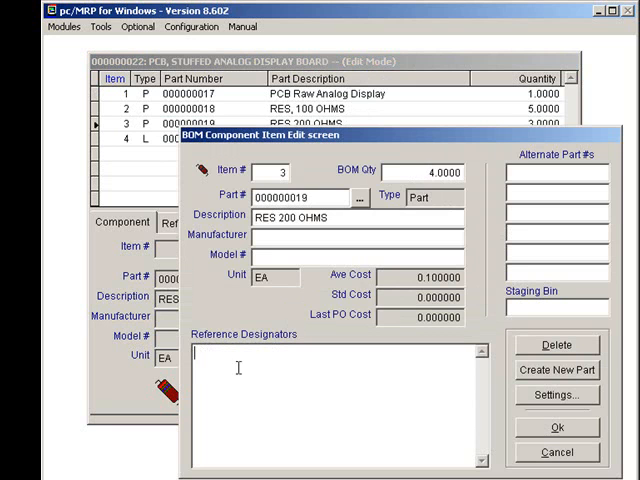
text(R.1)
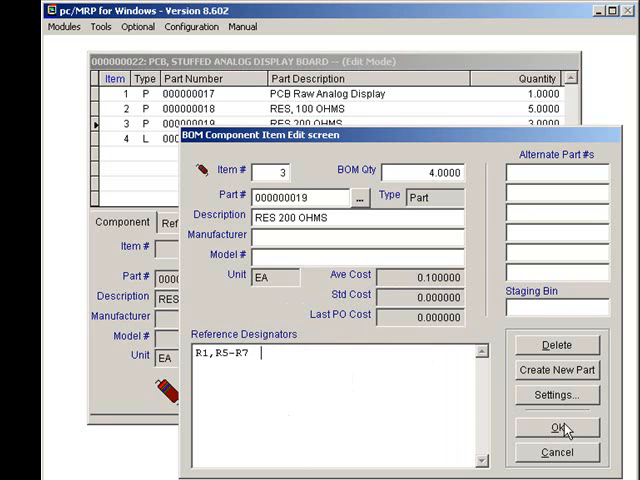
click(548, 428)
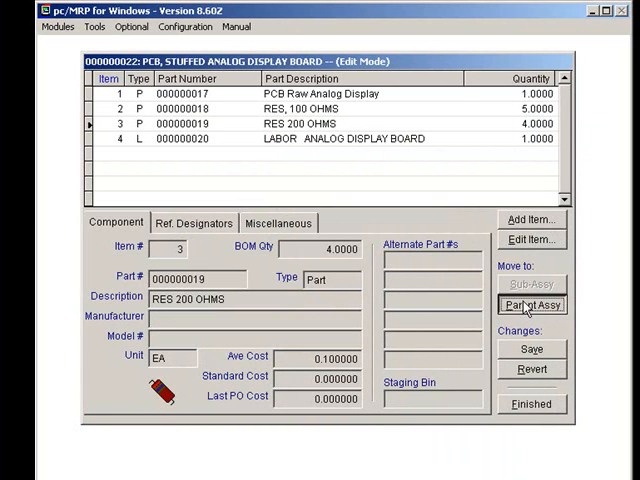
- Return to the parent DSP10X10C BOM, saving the stuffed board changes
click(532, 304)
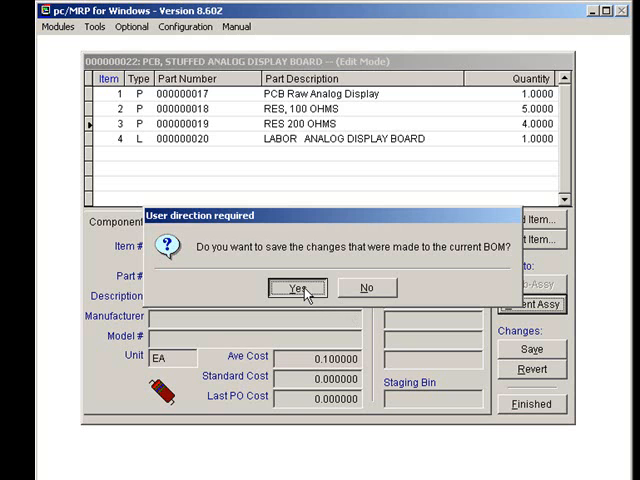
click(292, 288)
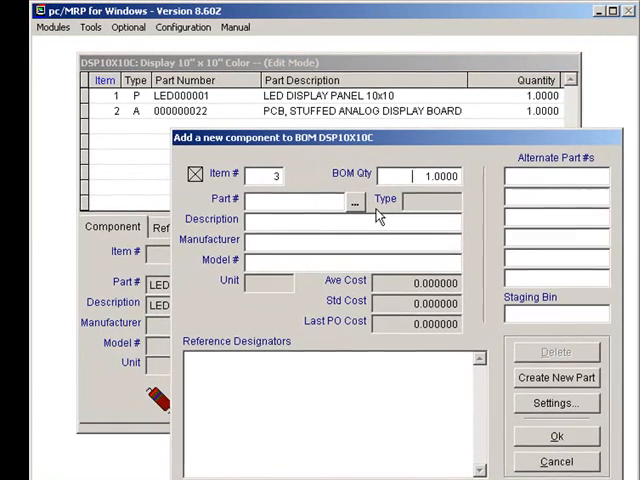
- Pick Connector, Molex 2 Pin CON000001 from inventory and add it as item 3, quantity 1
click(352, 200)
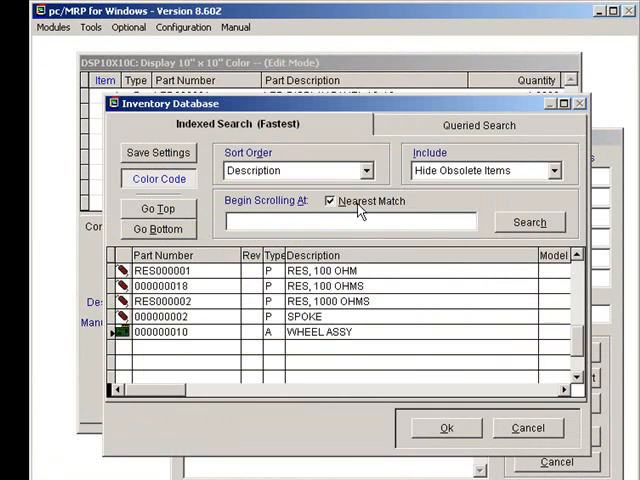
click(290, 222)
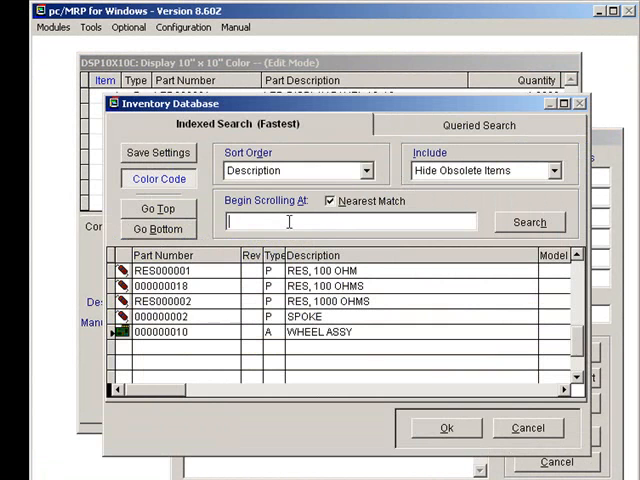
text(C)
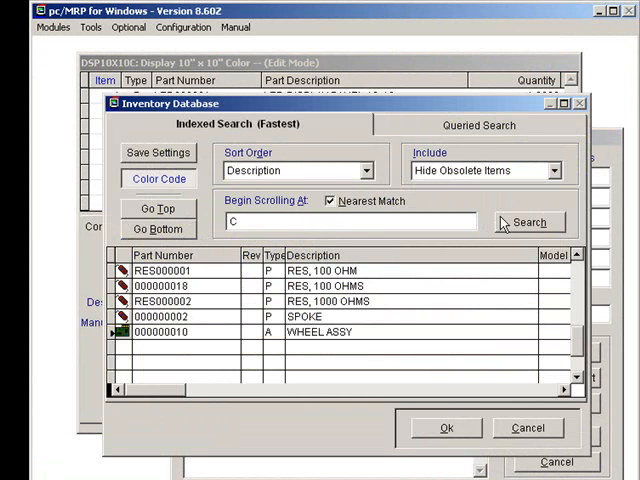
click(528, 222)
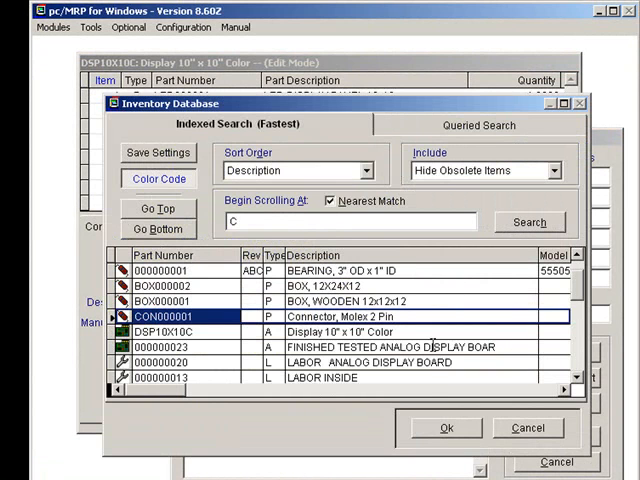
click(444, 428)
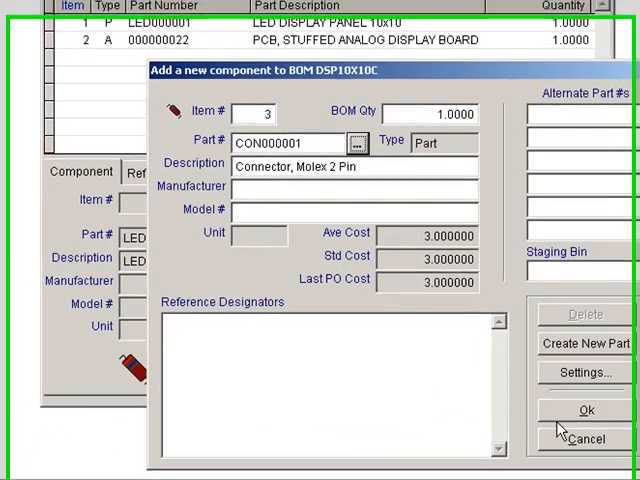
click(584, 410)
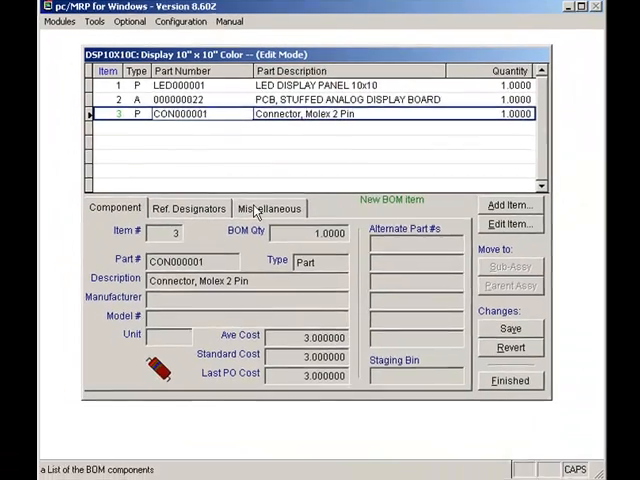
- Check where CON000001 is used, then set the DSP10X10C BOM status to Released
click(268, 208)
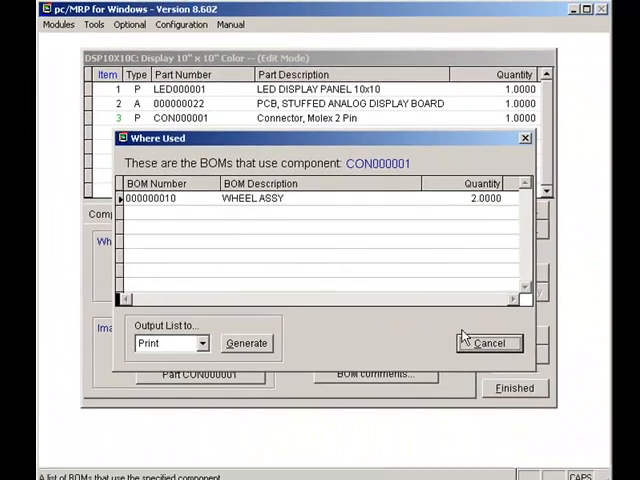
click(488, 344)
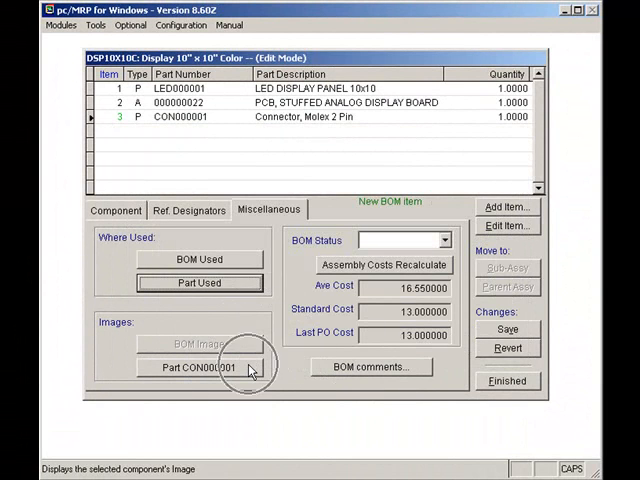
click(444, 240)
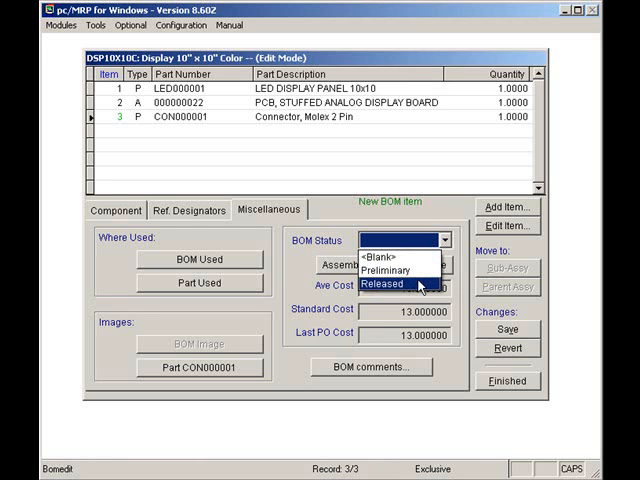
click(384, 284)
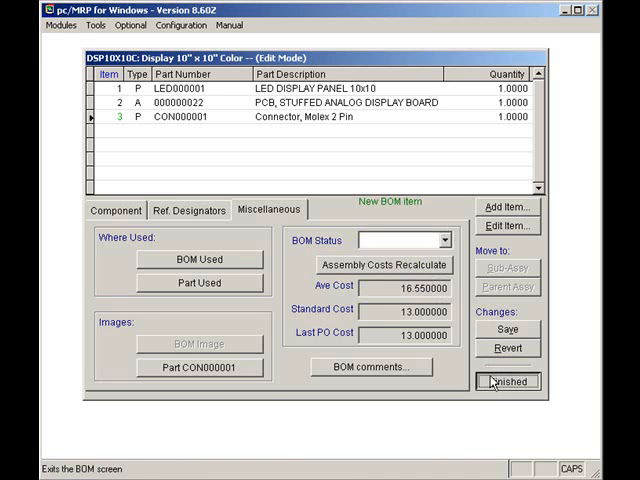
- Finish editing and choose a Costed Exploded BOM report for DSP10X10C at average cost
click(508, 380)
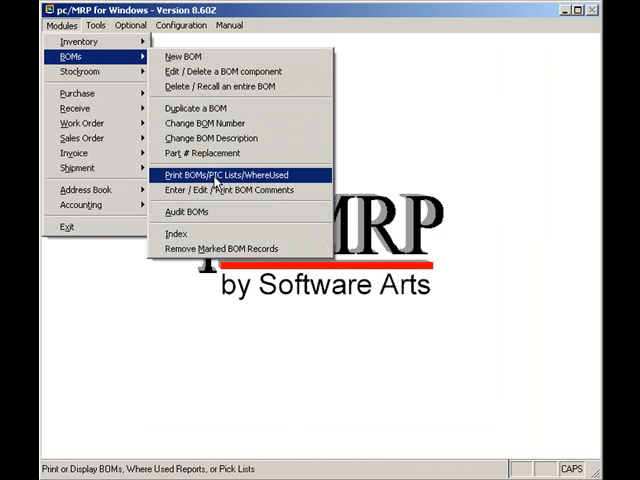
click(236, 176)
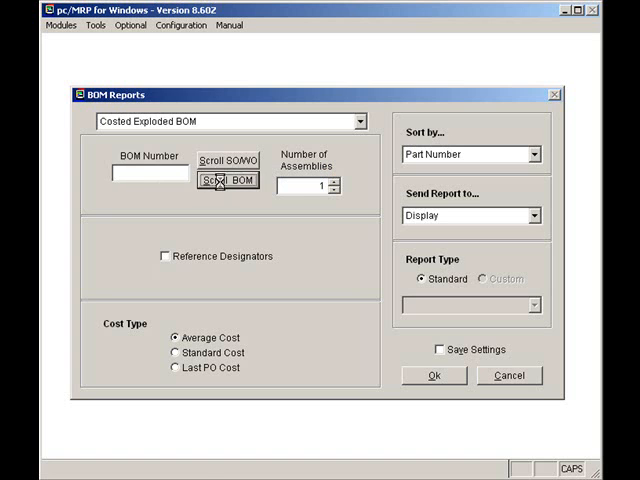
click(228, 180)
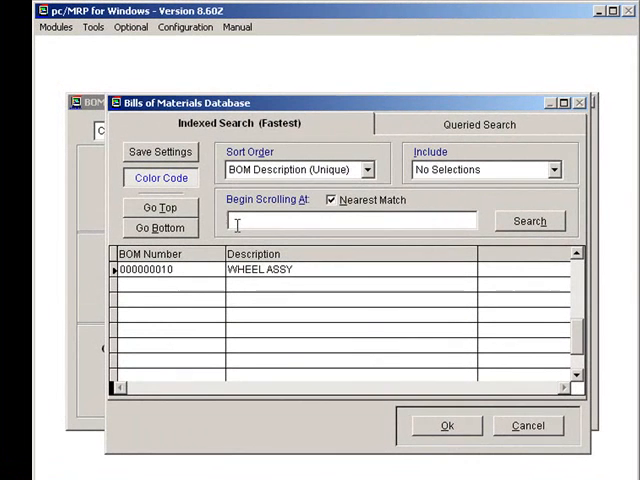
text(DSP10X10C)
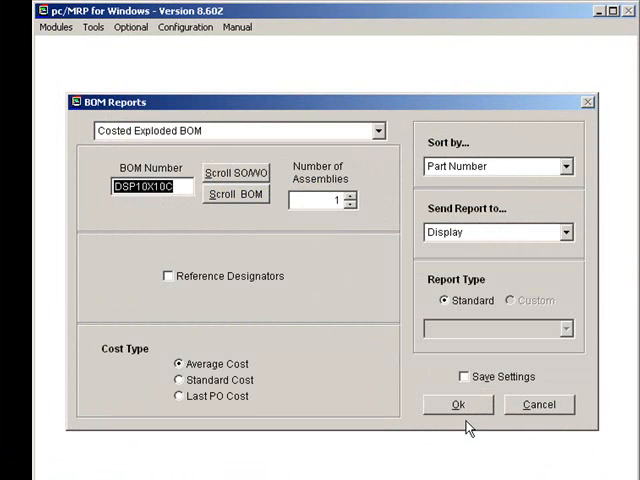
mouse_move(440, 224)
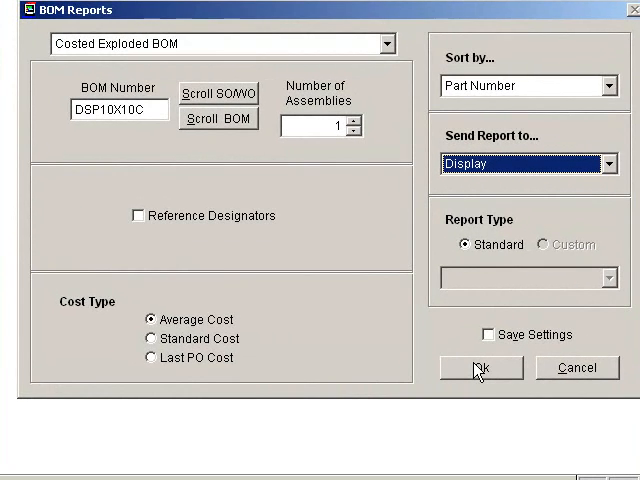
- Generate the costed exploded report in Print Preview, review it, and close the preview
click(476, 368)
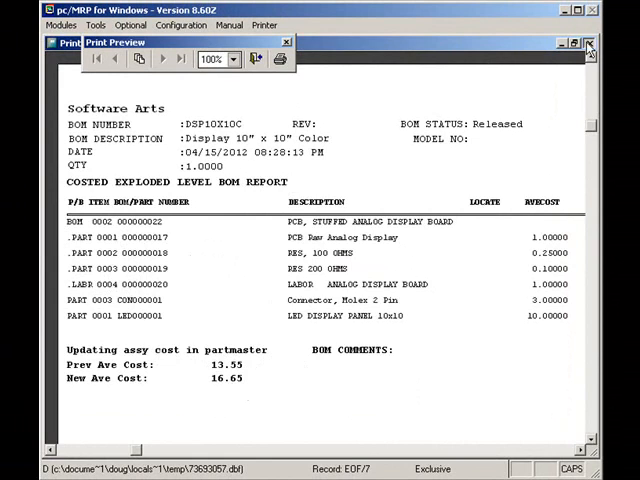
click(590, 44)
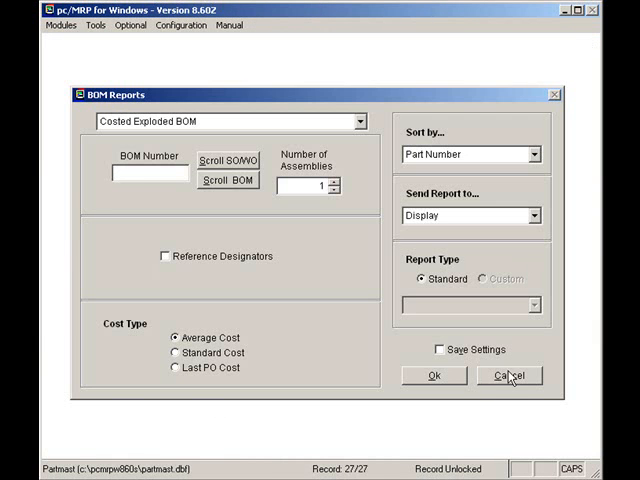